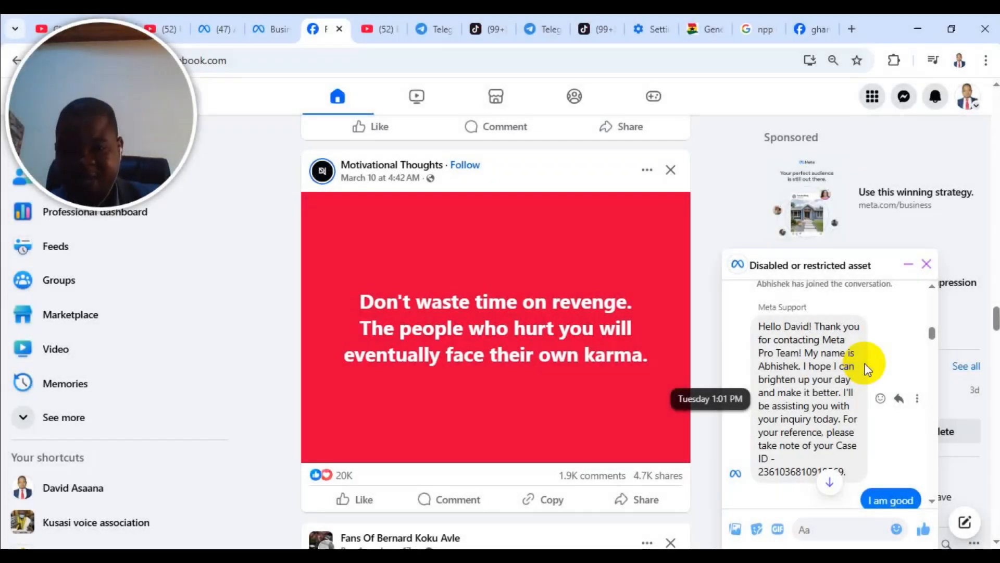
mouse_move(875, 366)
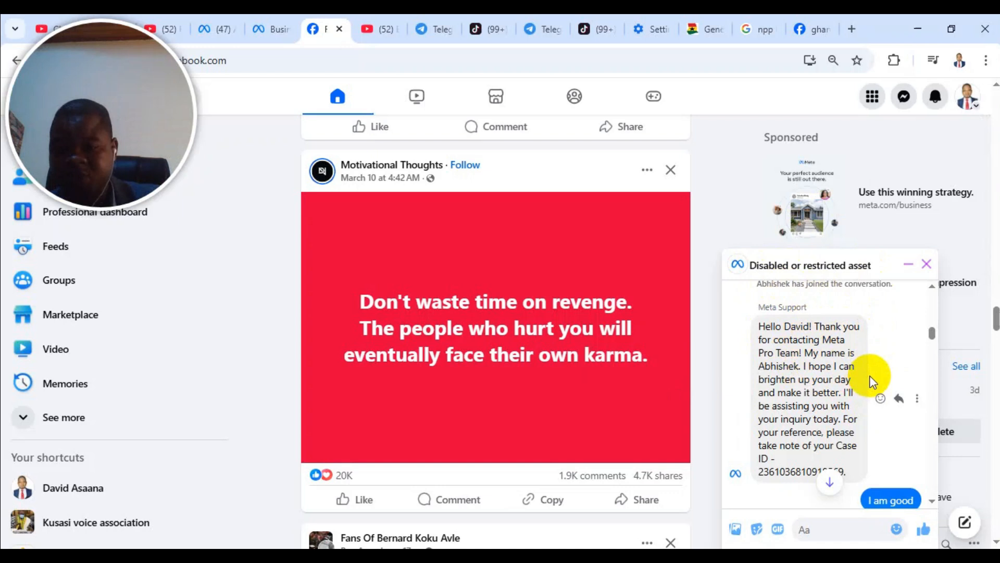
mouse_move(794, 361)
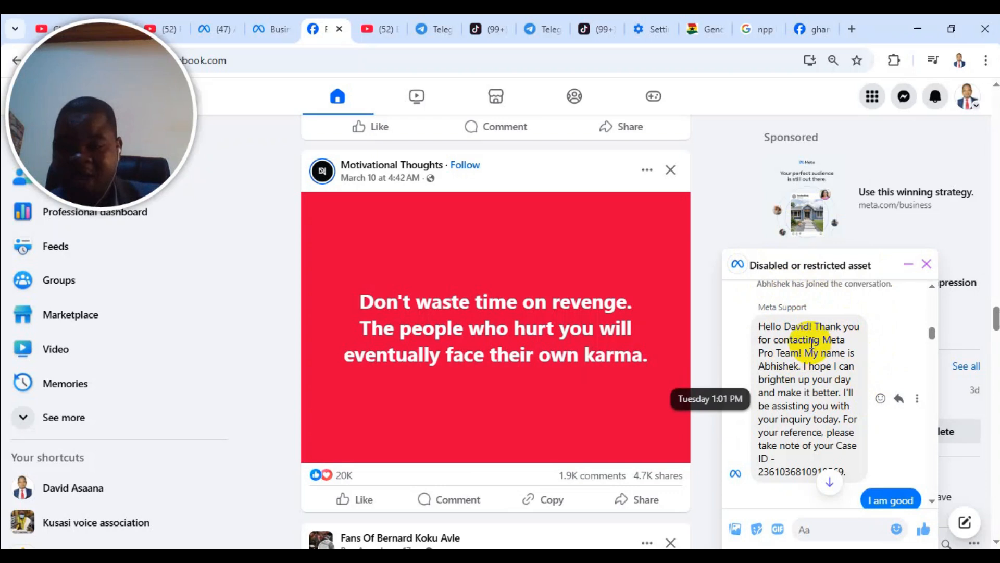
mouse_move(888, 427)
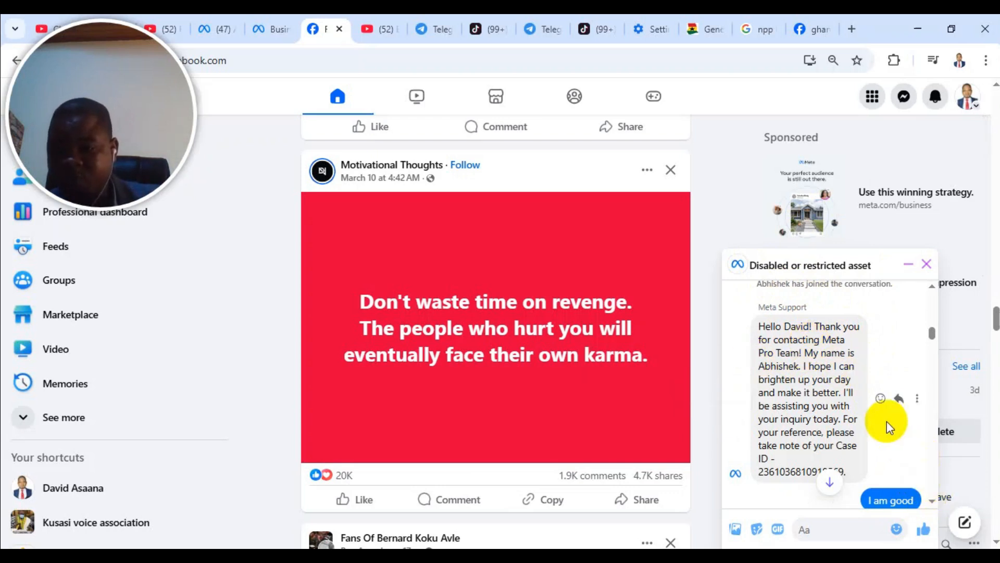
mouse_move(865, 342)
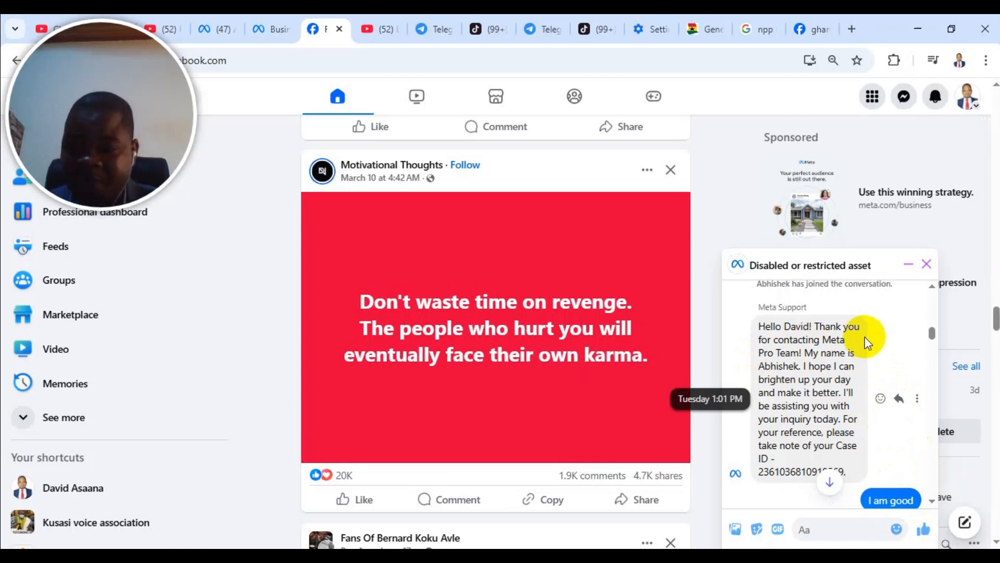
mouse_move(82, 96)
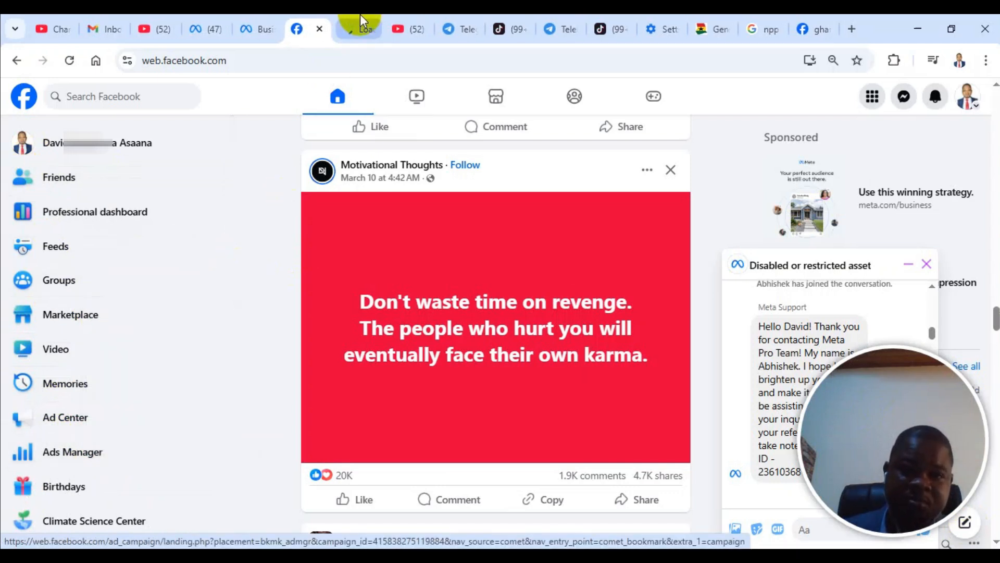
- Reach Account Overview from All tools, listing ad accounts with one marked Disabled
click(359, 30)
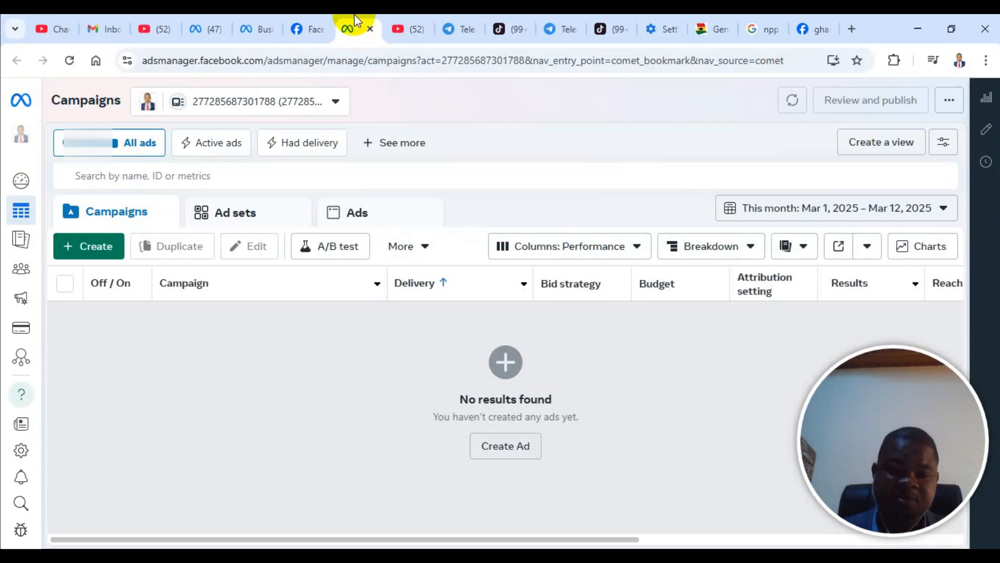
mouse_move(20, 394)
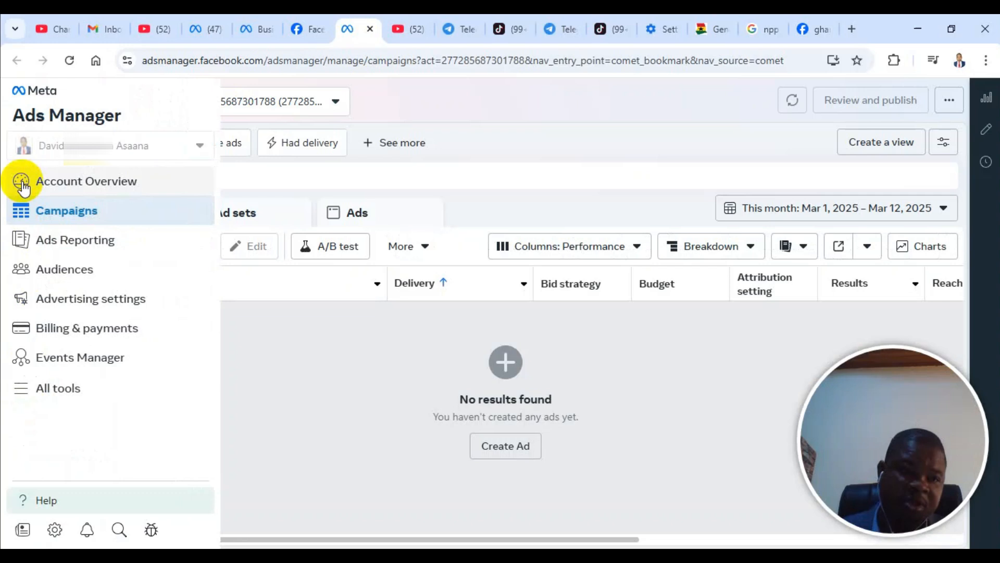
mouse_move(73, 408)
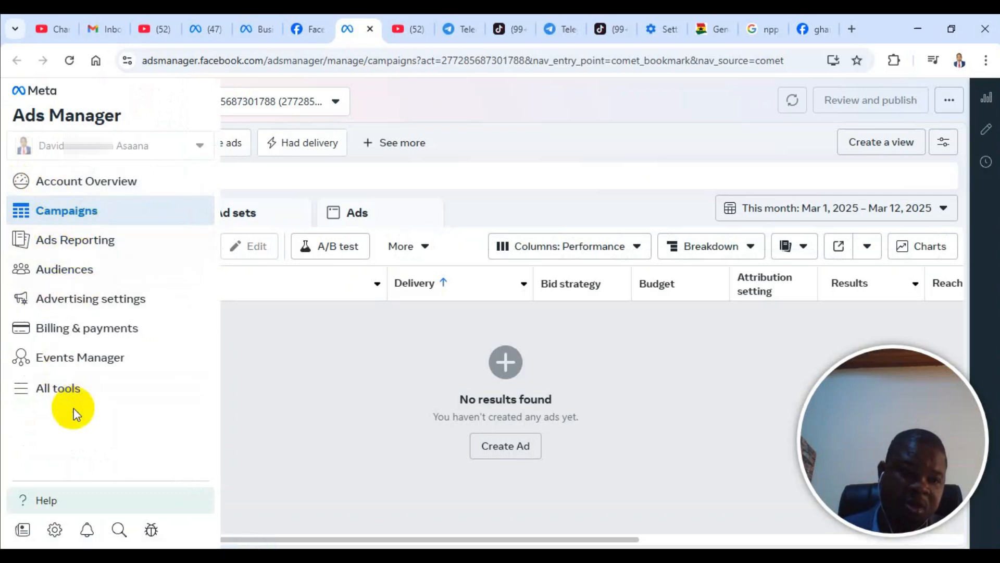
click(57, 387)
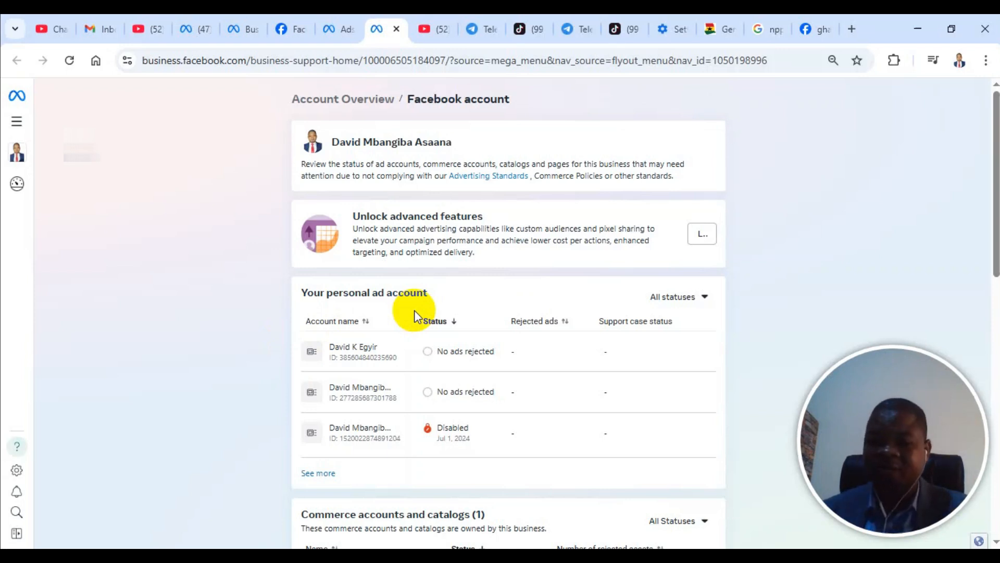
- Scroll to the Pages section showing the Page restricted on Feb 11, 2024
scroll(down, 3)
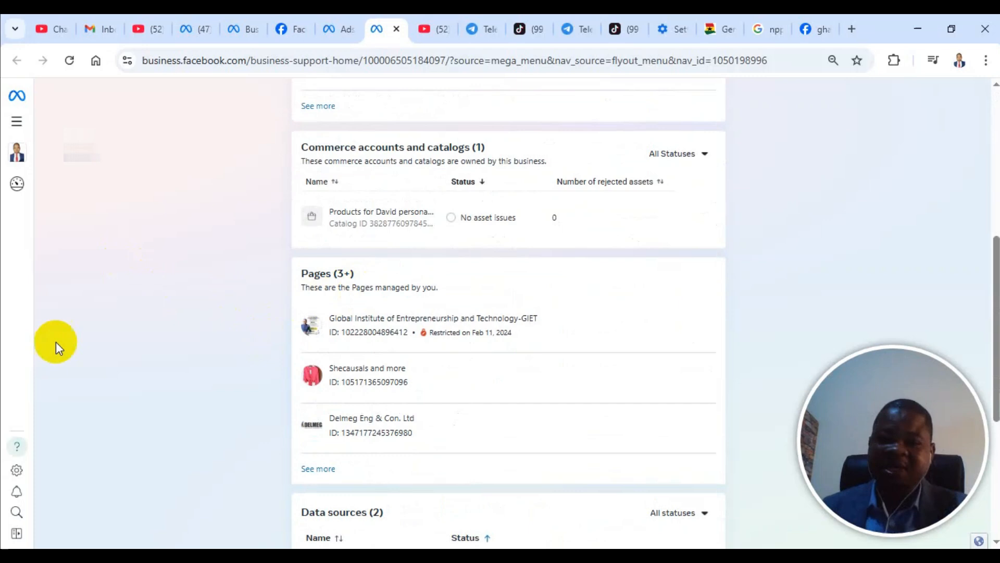
mouse_move(162, 408)
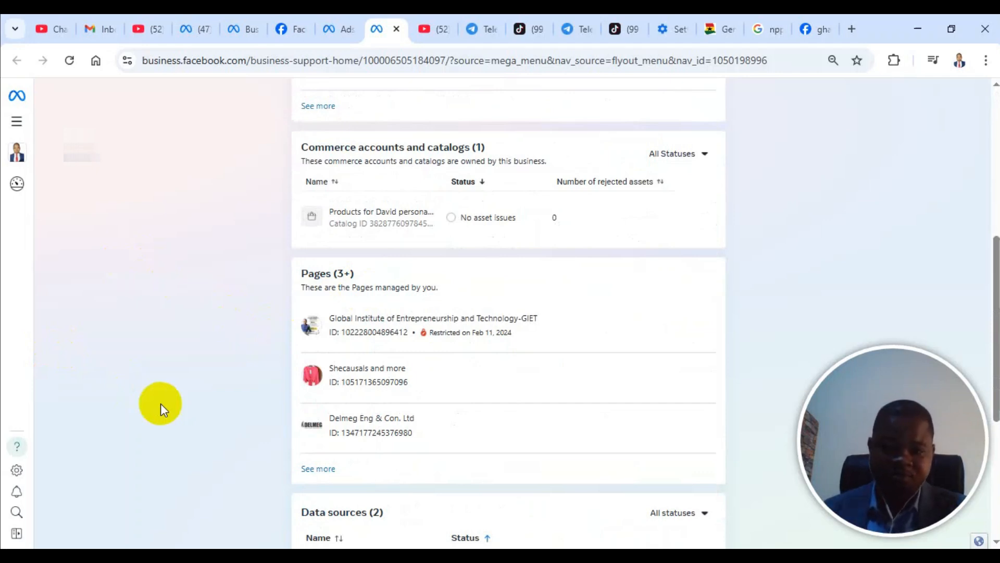
mouse_move(16, 446)
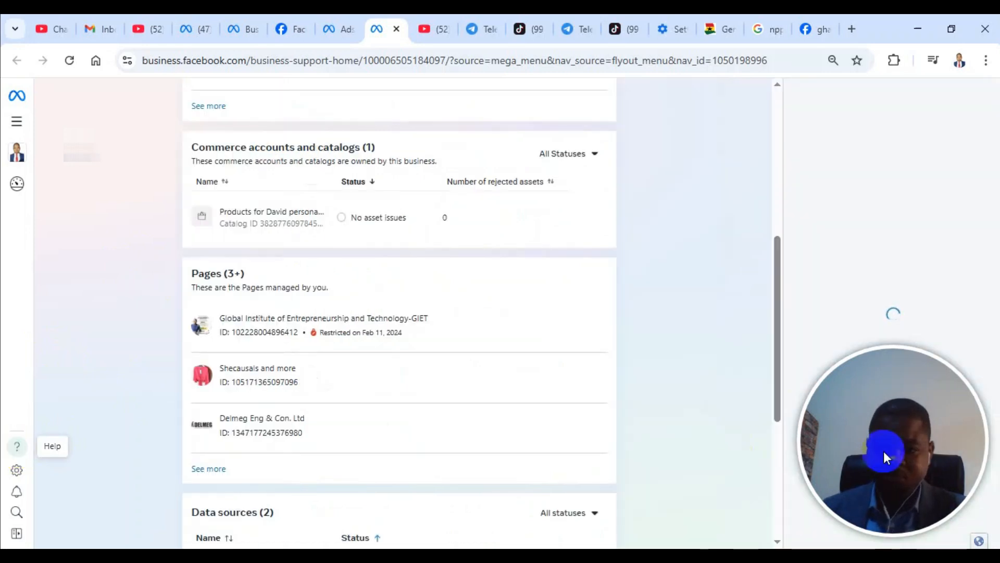
- View past support chats and the completed 'Disabled or restricted asset' case in Help
click(17, 445)
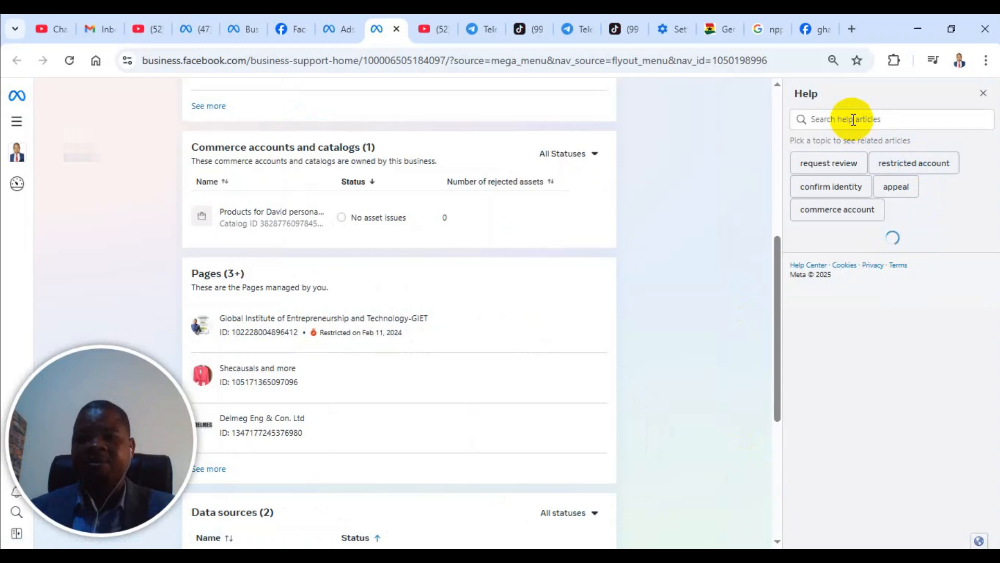
mouse_move(861, 300)
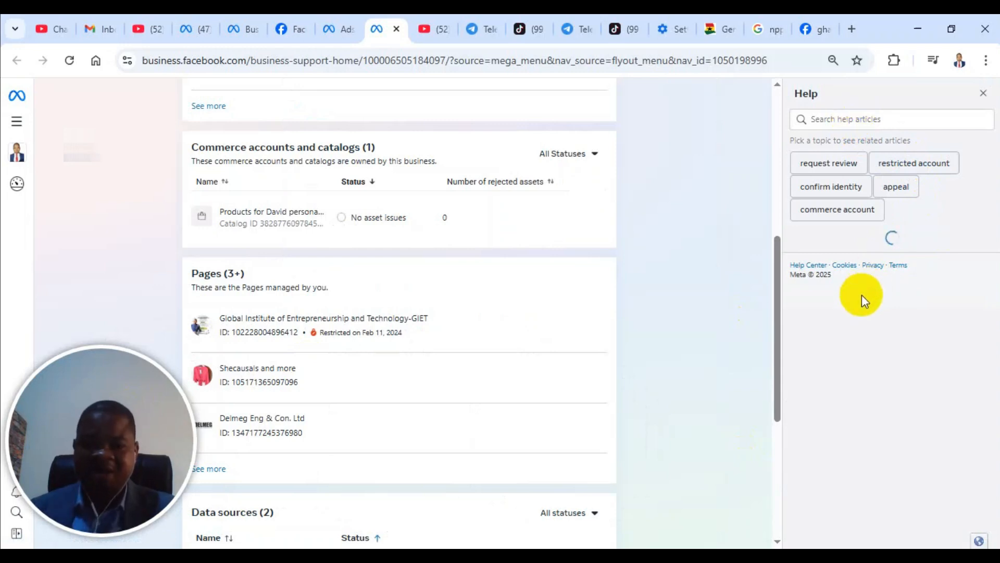
mouse_move(844, 329)
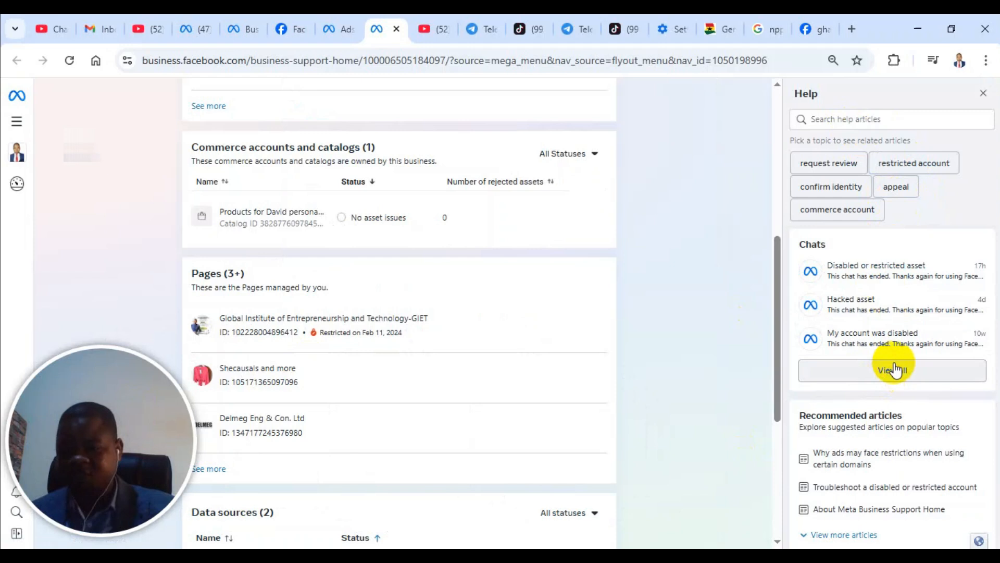
click(892, 370)
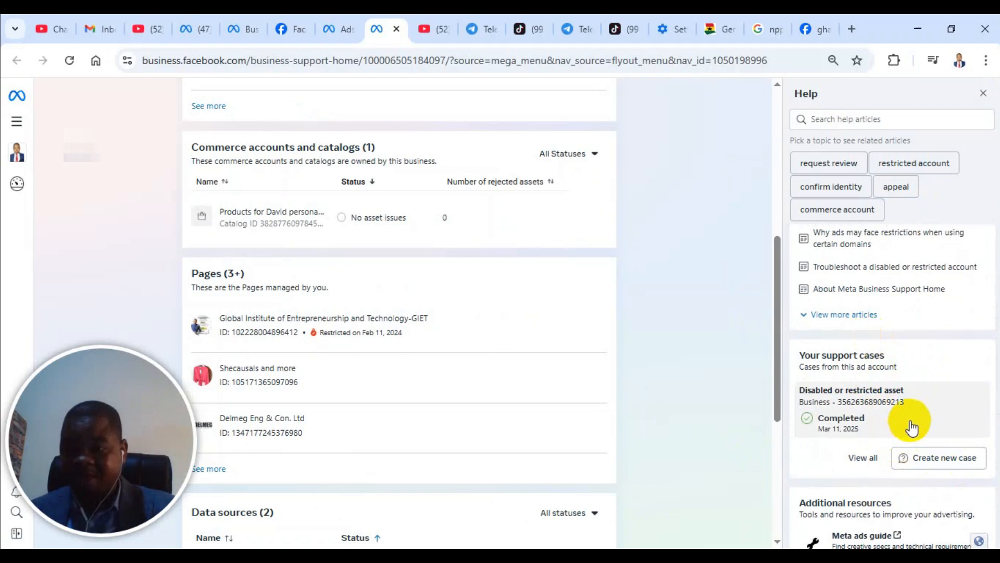
scroll(down, 3)
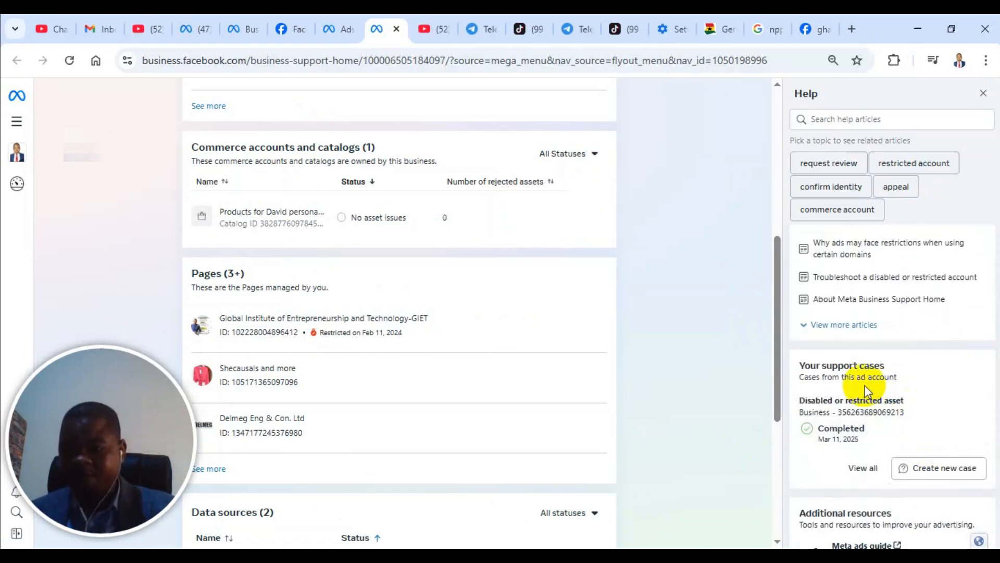
mouse_move(938, 468)
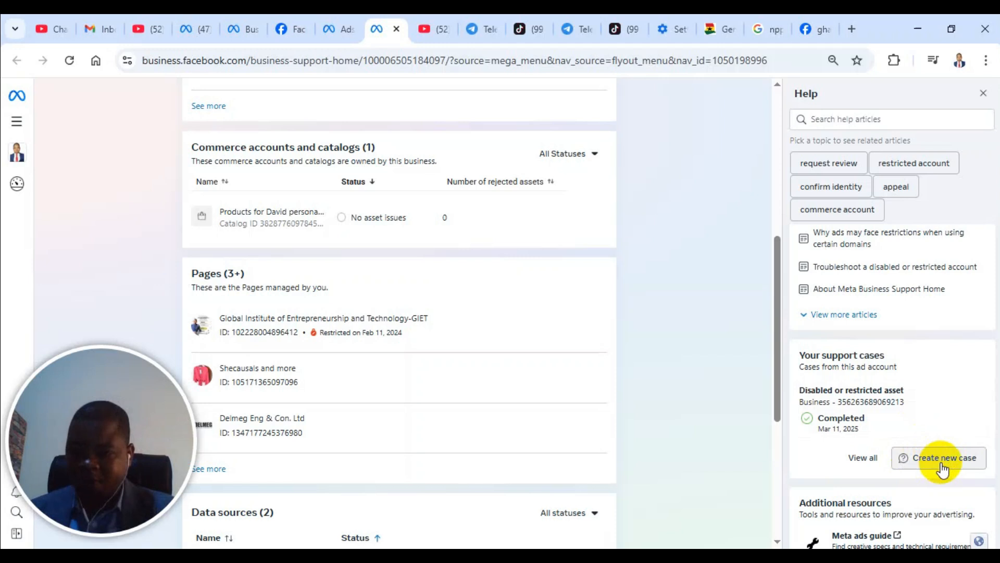
- Create a new case describing 'My account is restricted and I need your help to solve it... It is urgent'
click(945, 457)
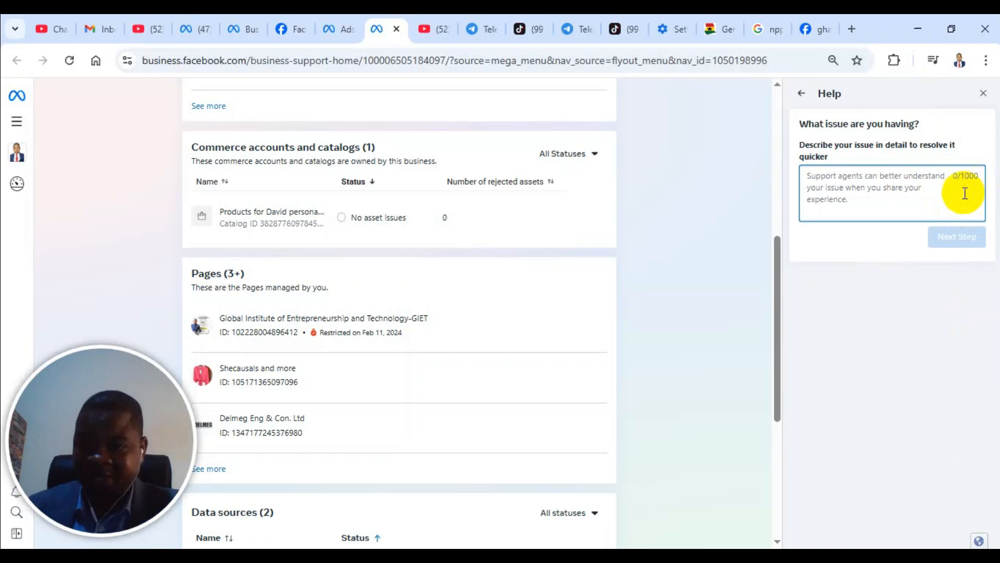
mouse_move(893, 247)
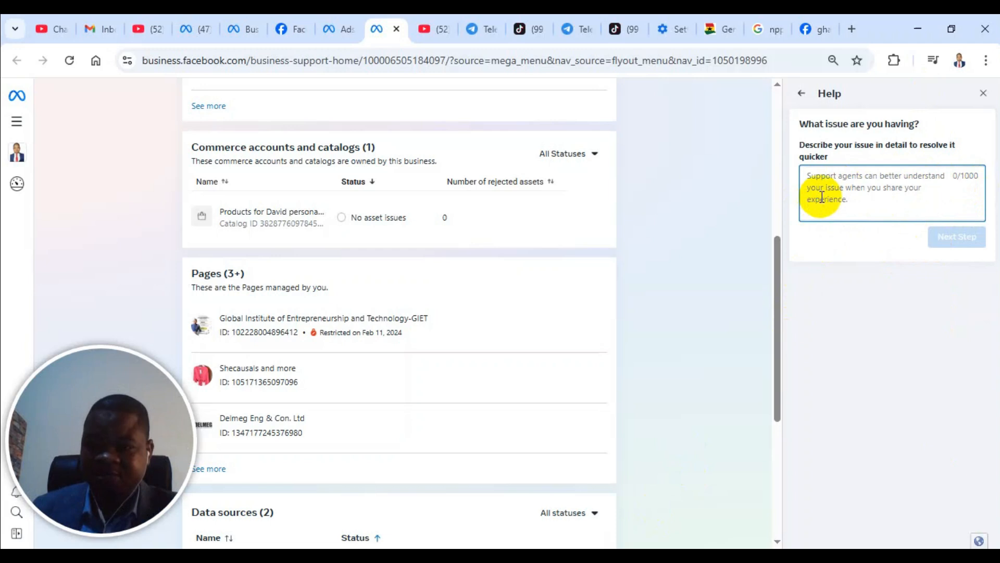
mouse_move(931, 198)
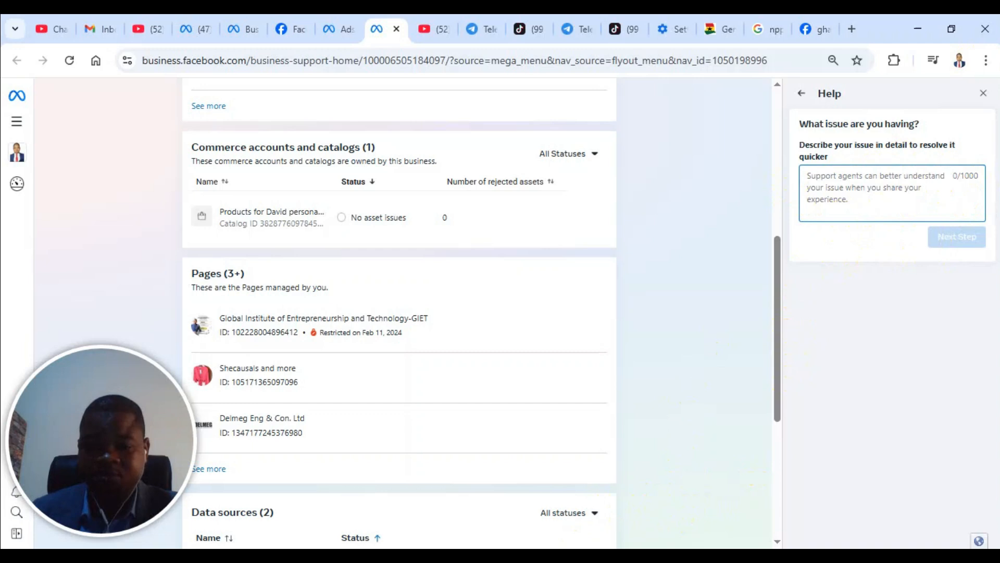
text(My account is restricted and I need your help to solve it. Please help me. It is urgent.)
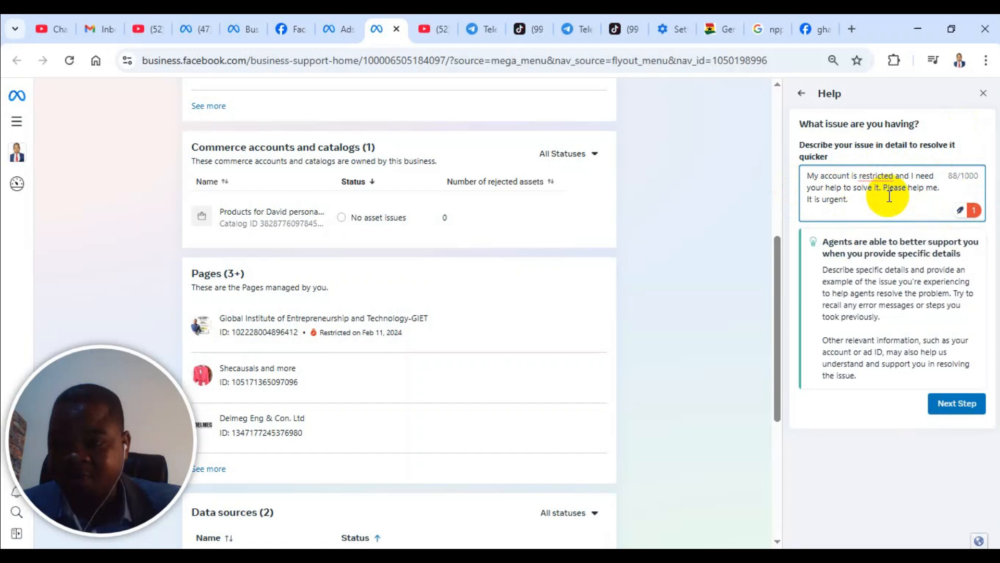
mouse_move(752, 245)
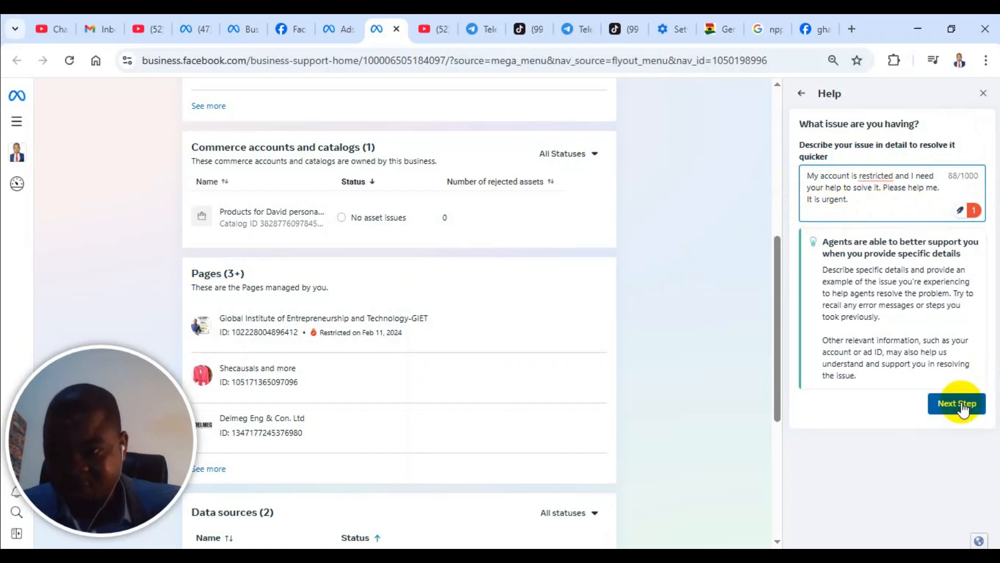
- Continue past the description and select the GIET business as the affected asset
click(957, 403)
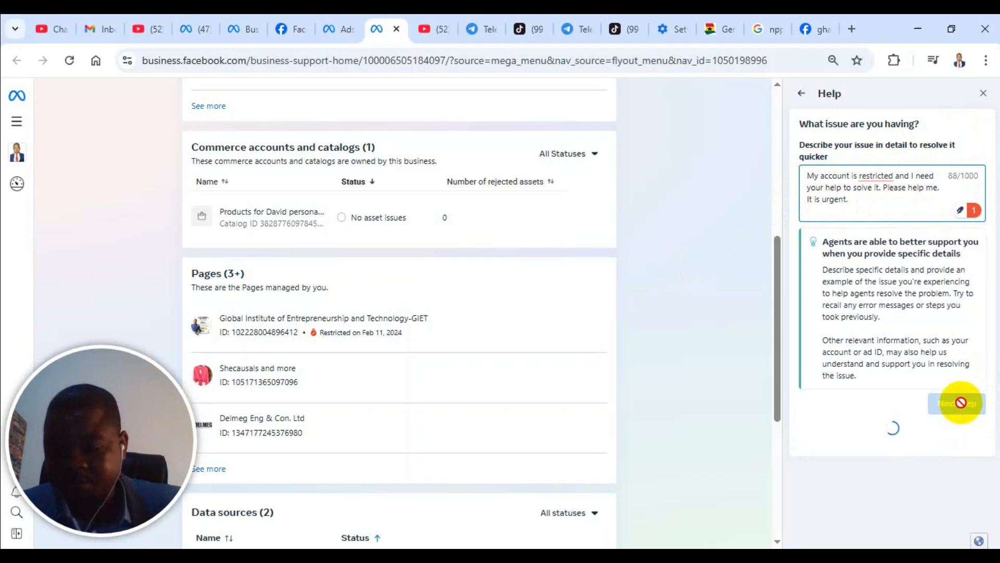
click(956, 403)
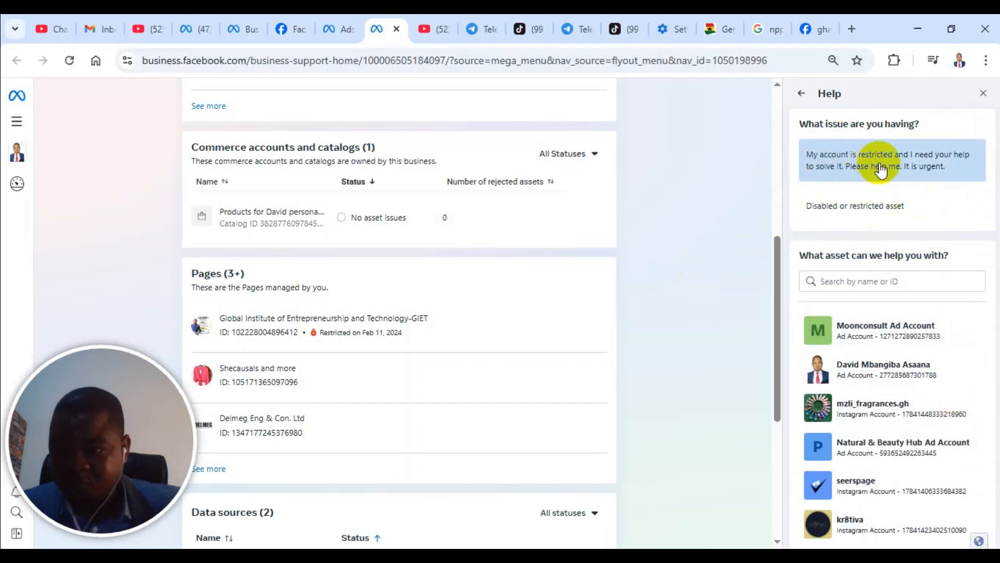
click(888, 159)
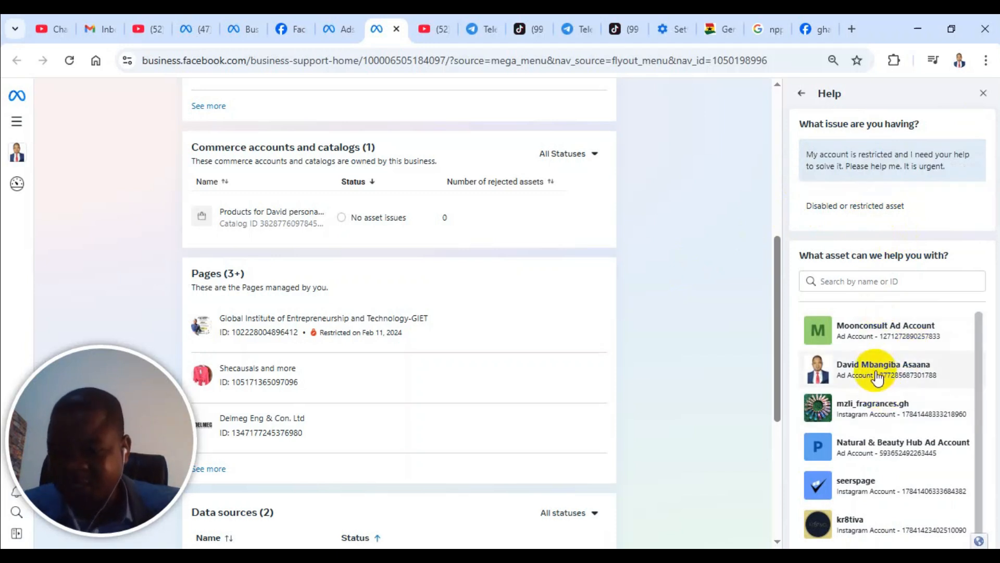
mouse_move(865, 358)
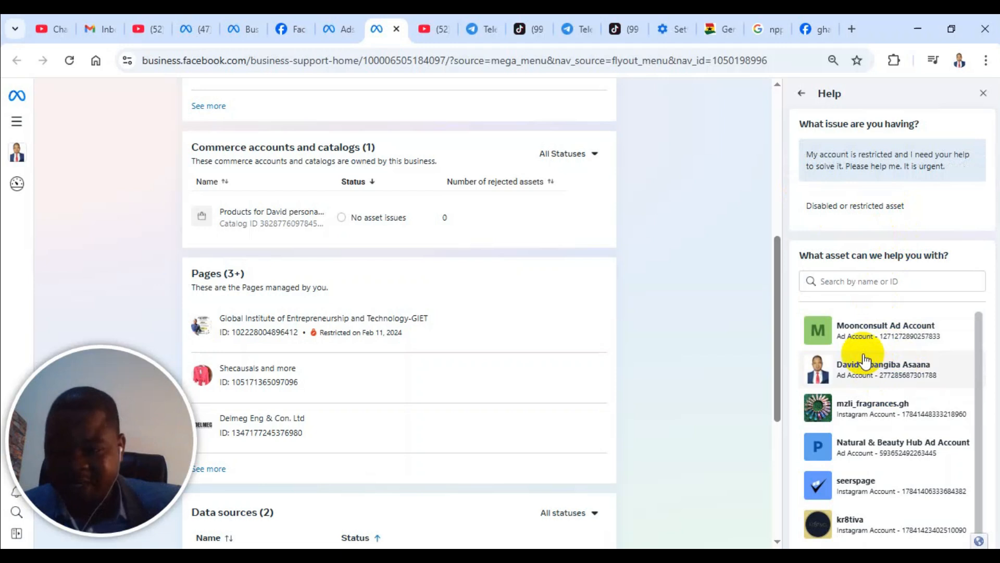
scroll(down, 3)
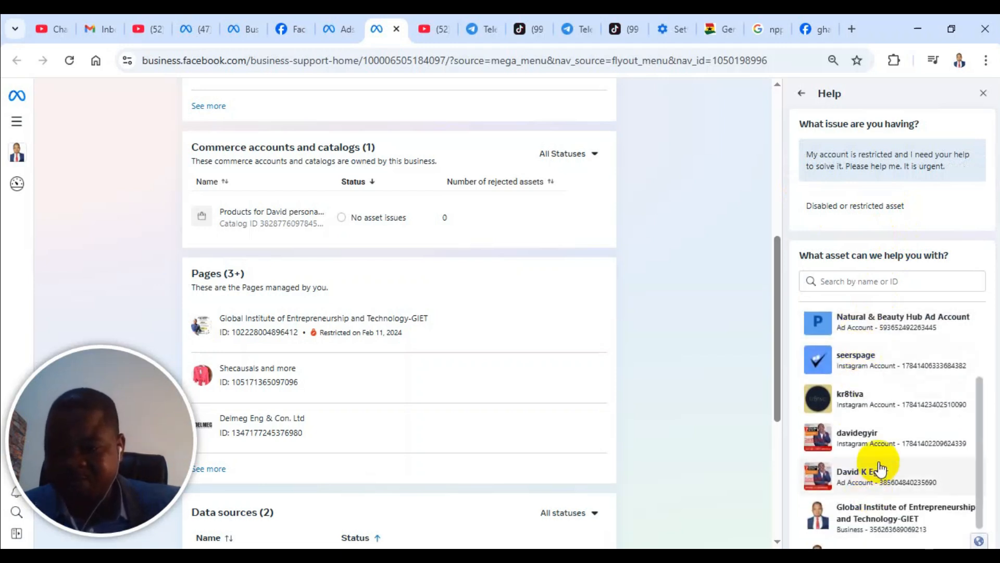
click(880, 476)
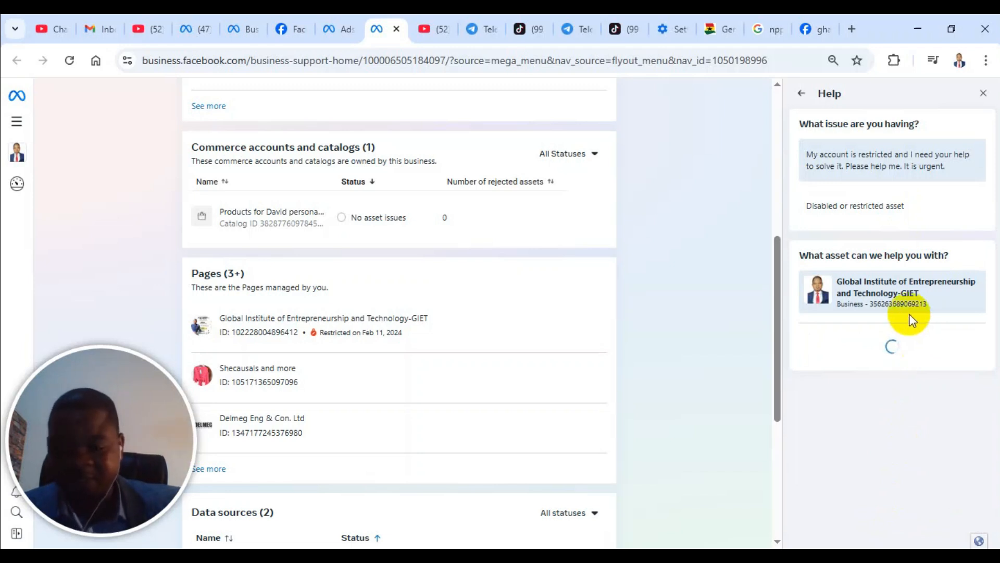
click(891, 291)
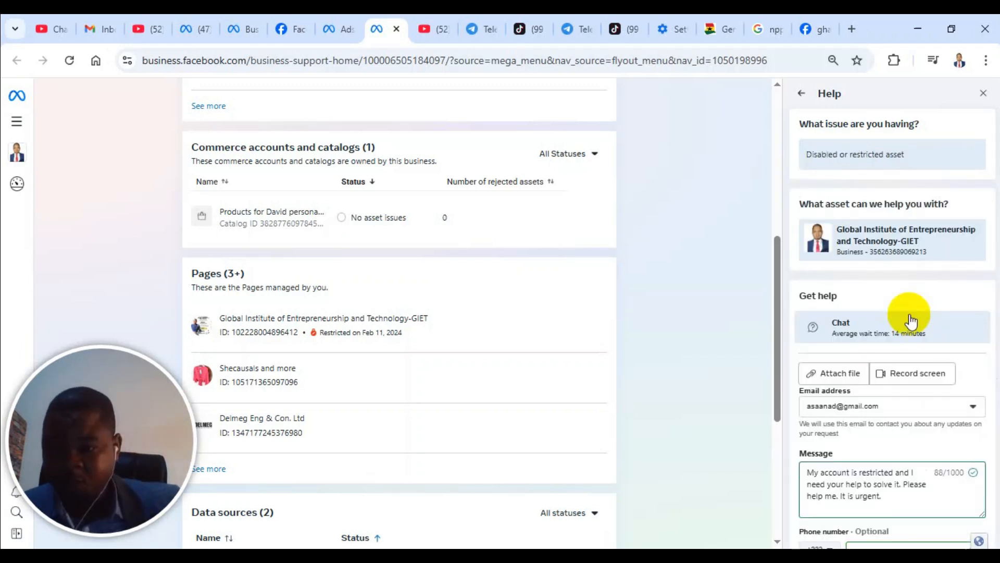
- Review the chat request form with email, message and phone filled, Start Chat ready
scroll(down, 3)
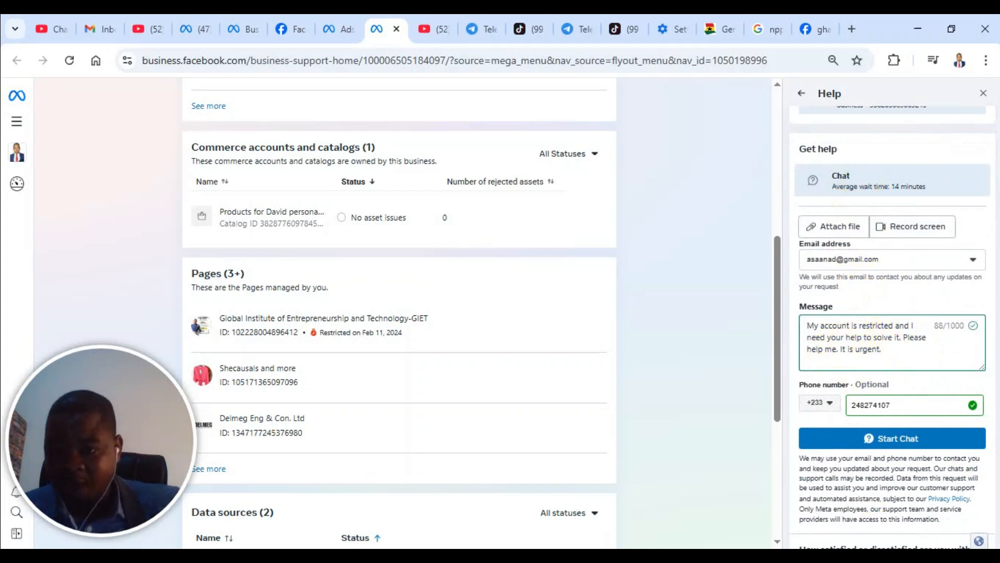
mouse_move(893, 379)
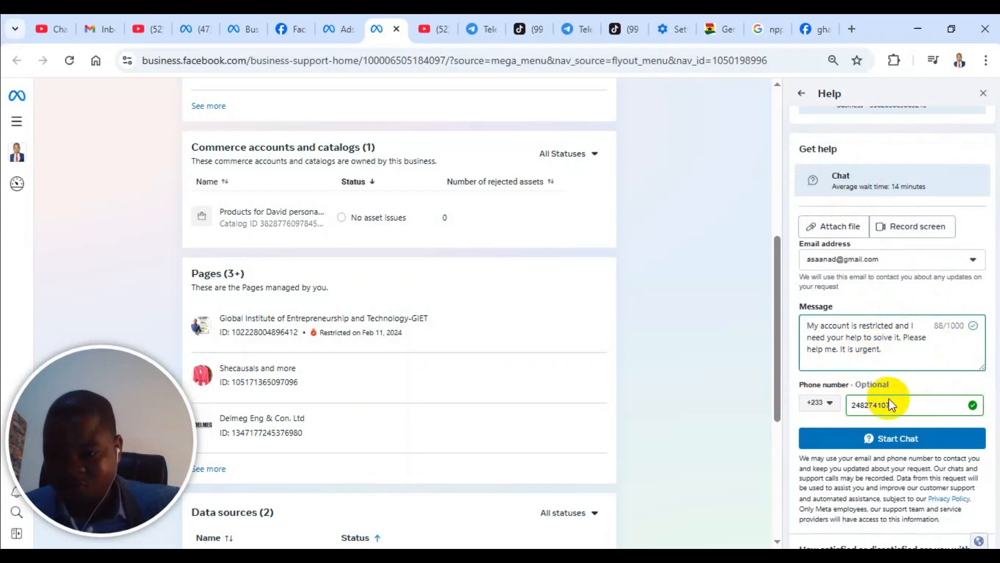
scroll(up, 3)
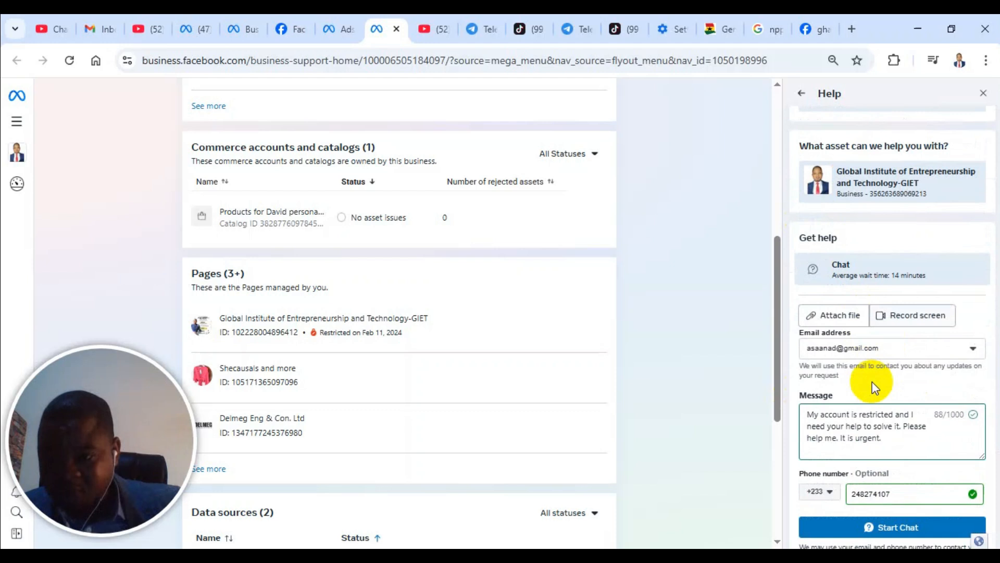
scroll(down, 3)
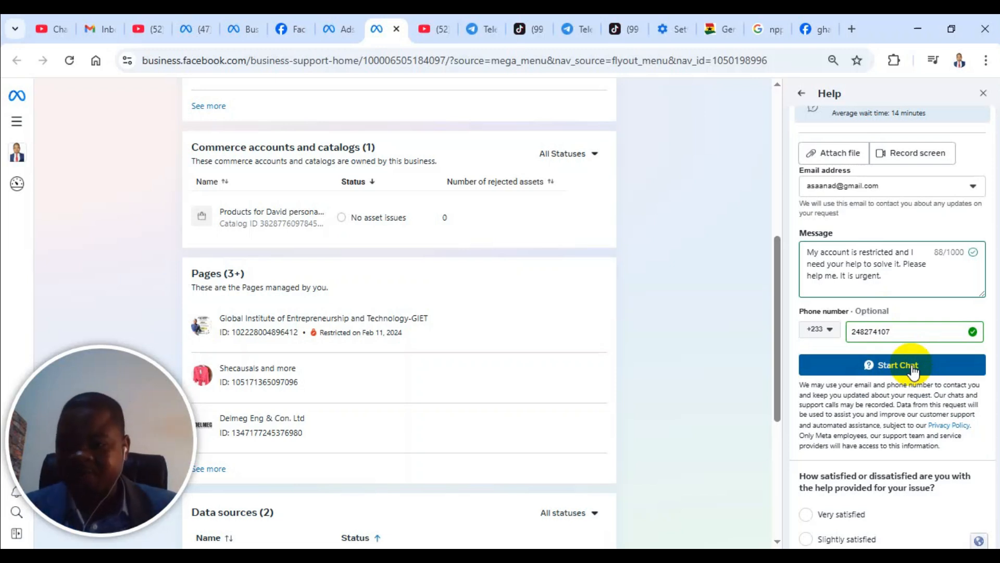
mouse_move(837, 362)
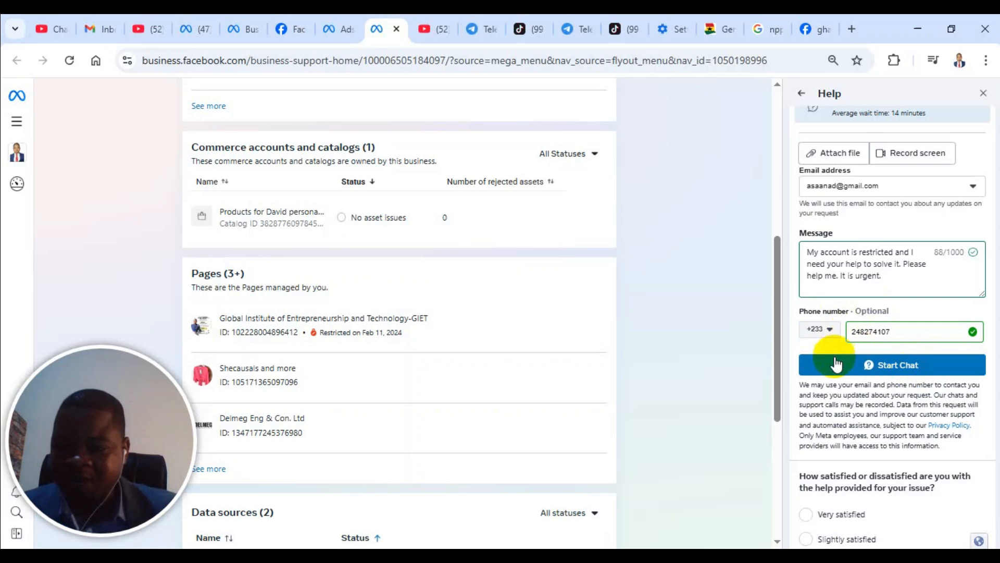
mouse_move(955, 361)
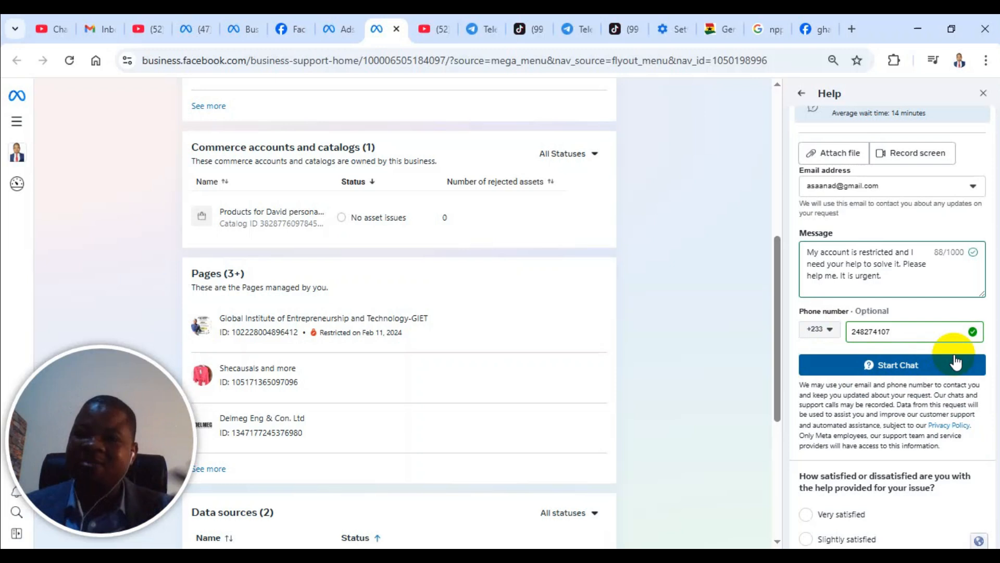
- Start the Meta Support chat on Facebook and read through the bot's opening messages
click(815, 30)
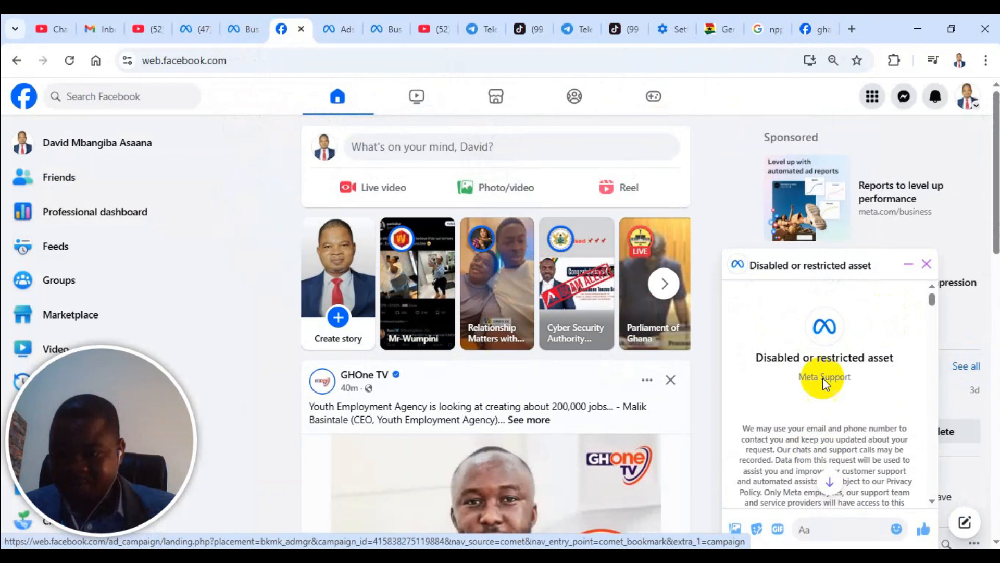
mouse_move(823, 345)
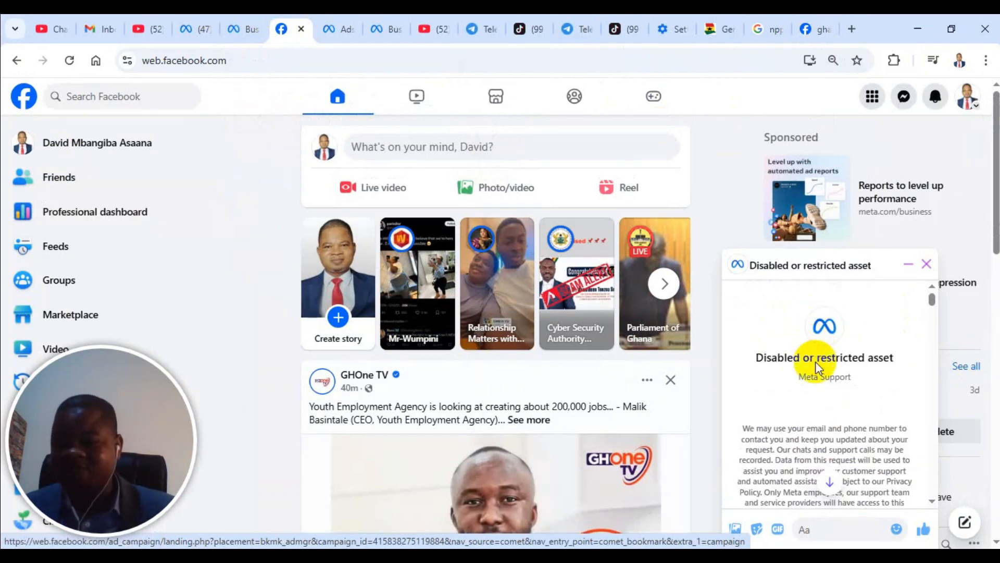
mouse_move(806, 381)
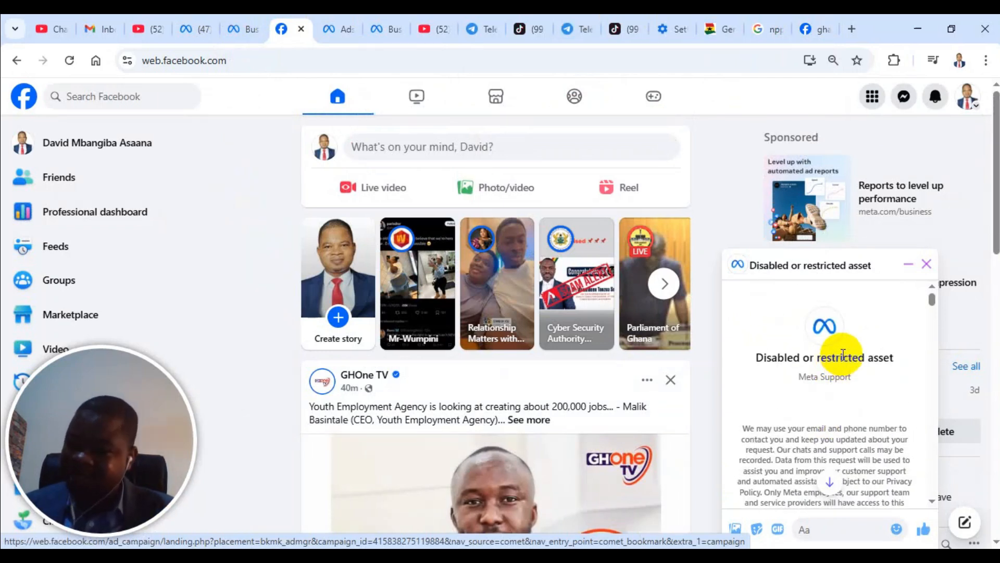
mouse_move(842, 377)
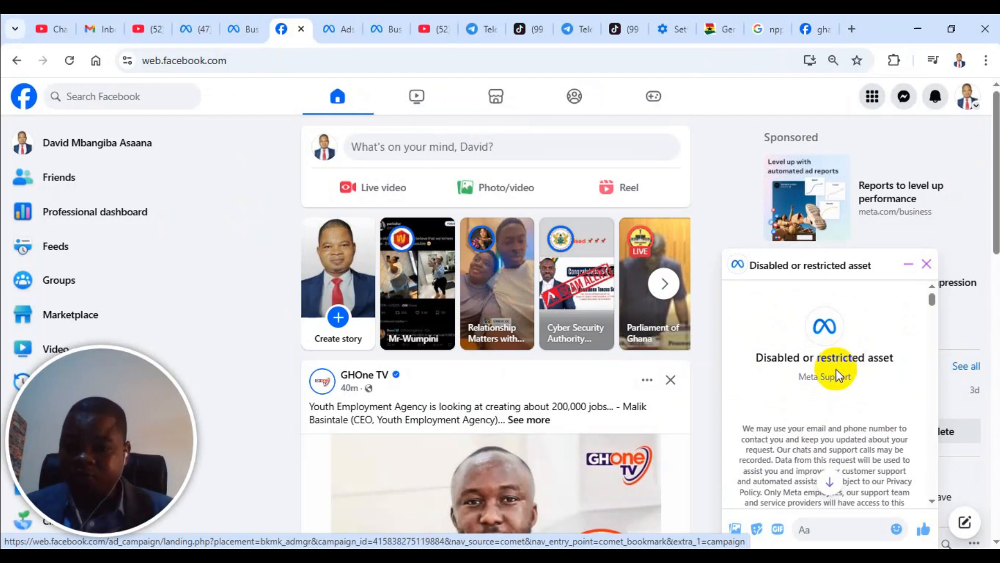
mouse_move(823, 356)
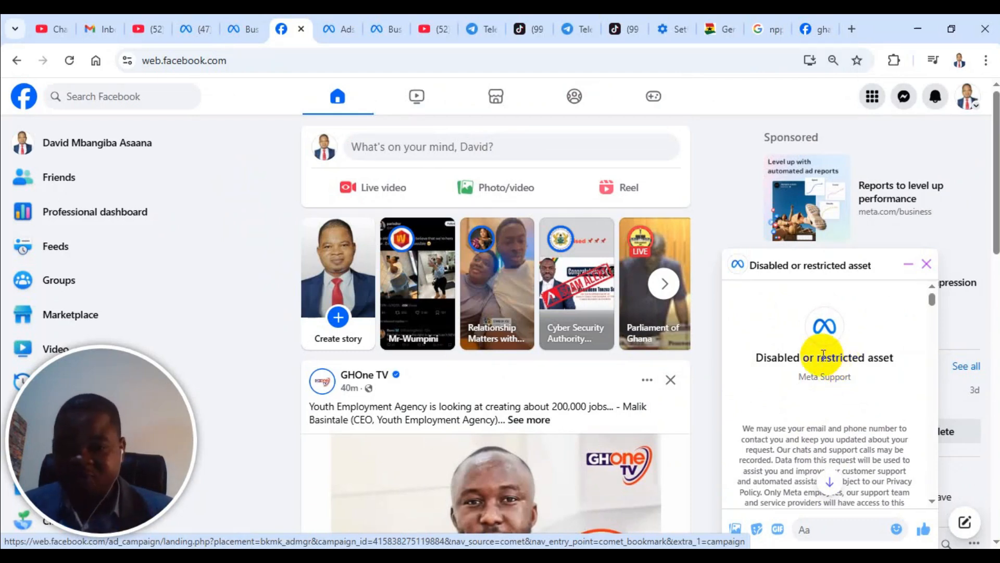
scroll(down, 3)
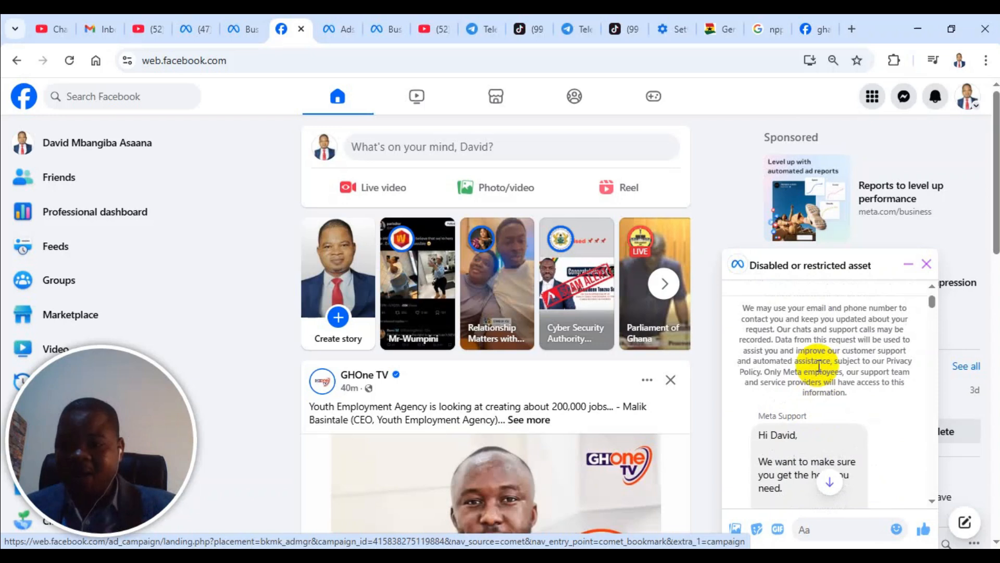
scroll(up, 3)
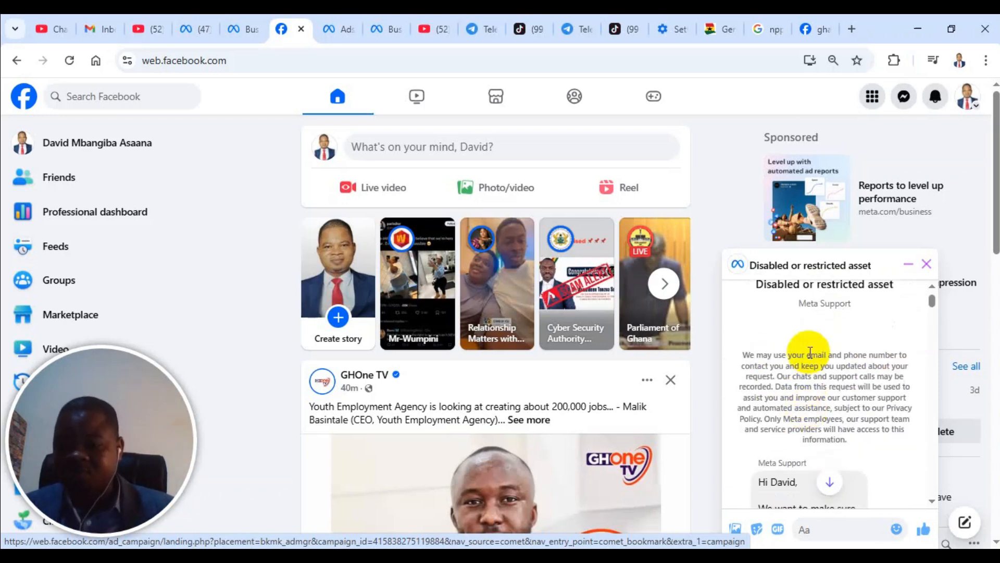
scroll(down, 3)
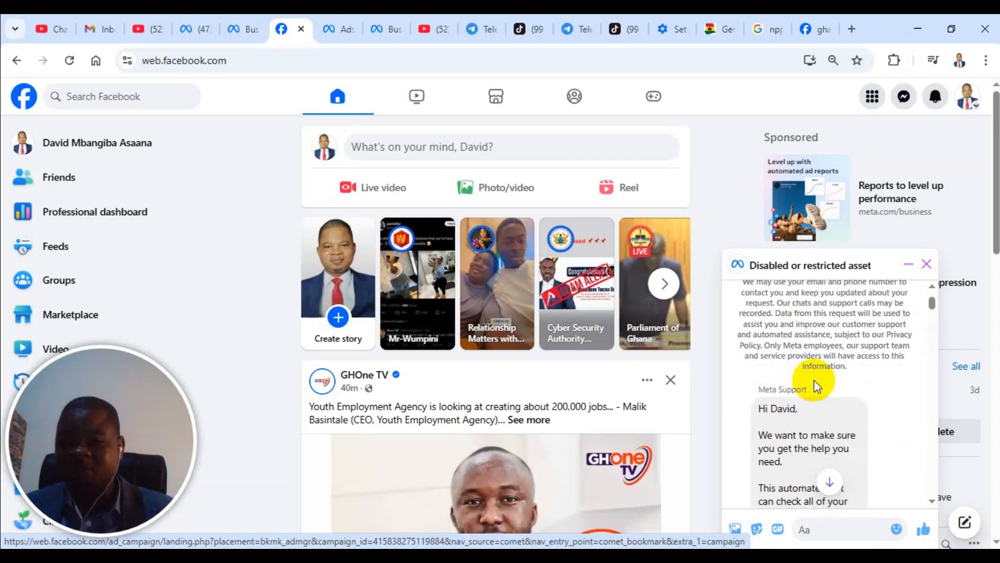
scroll(down, 3)
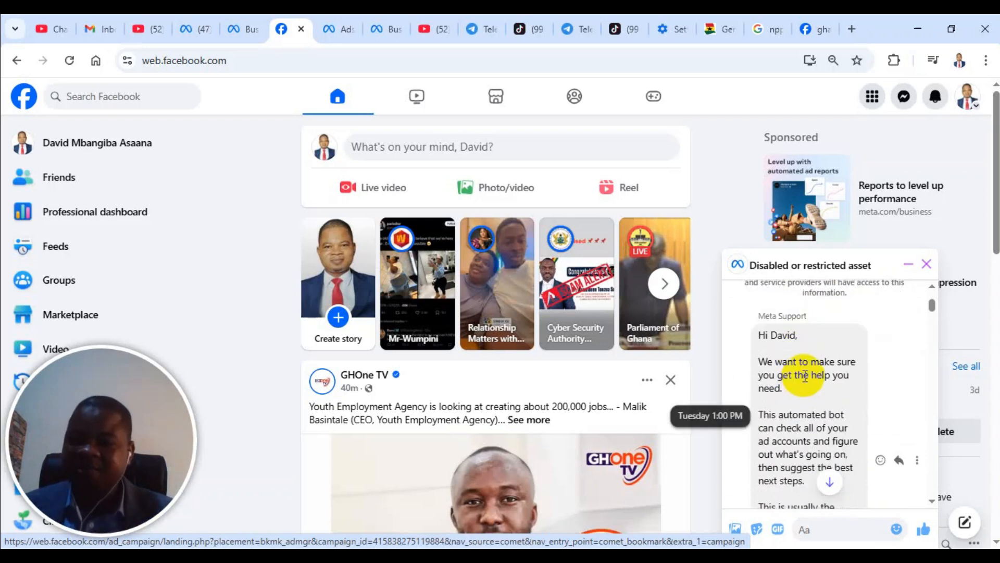
scroll(down, 3)
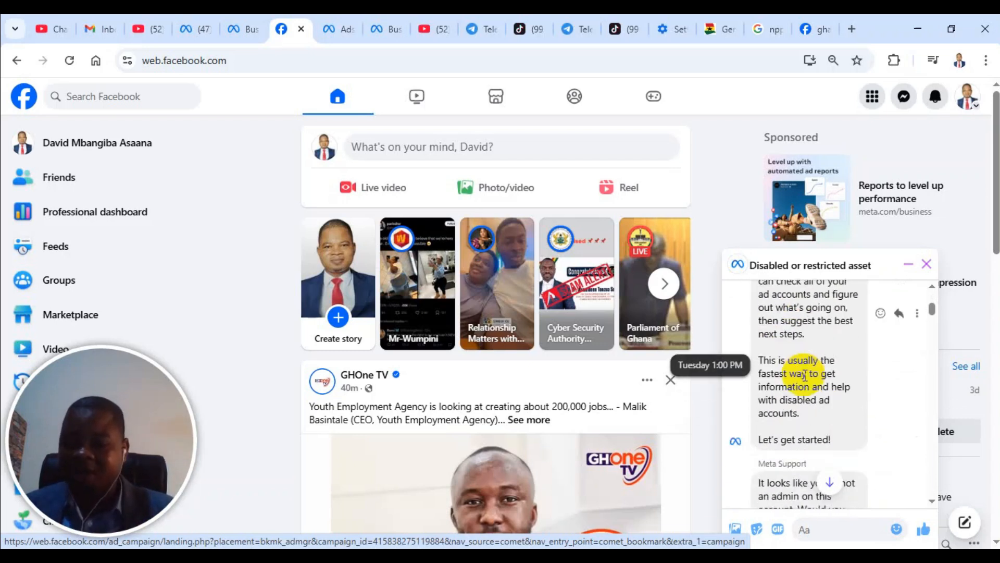
scroll(up, 3)
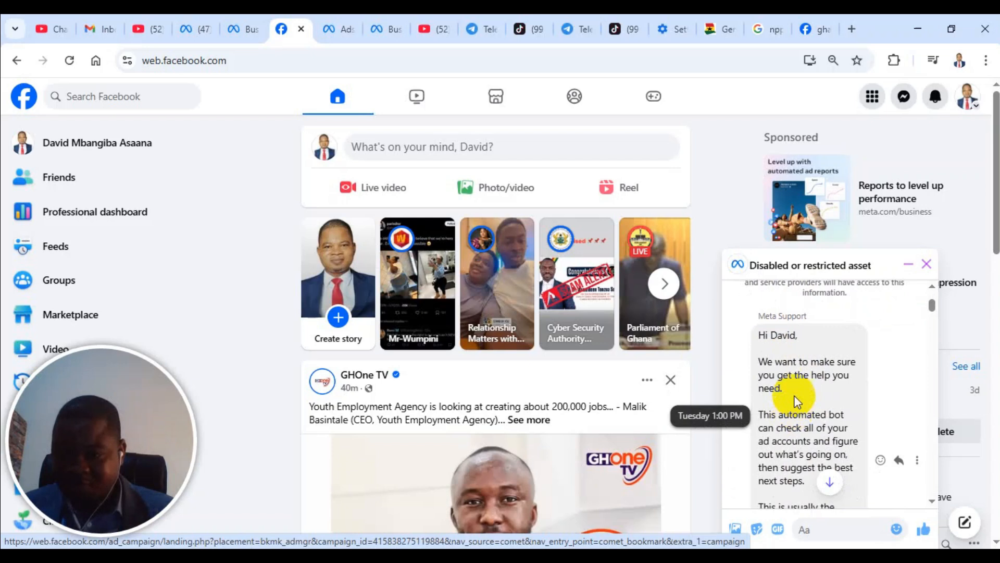
scroll(down, 3)
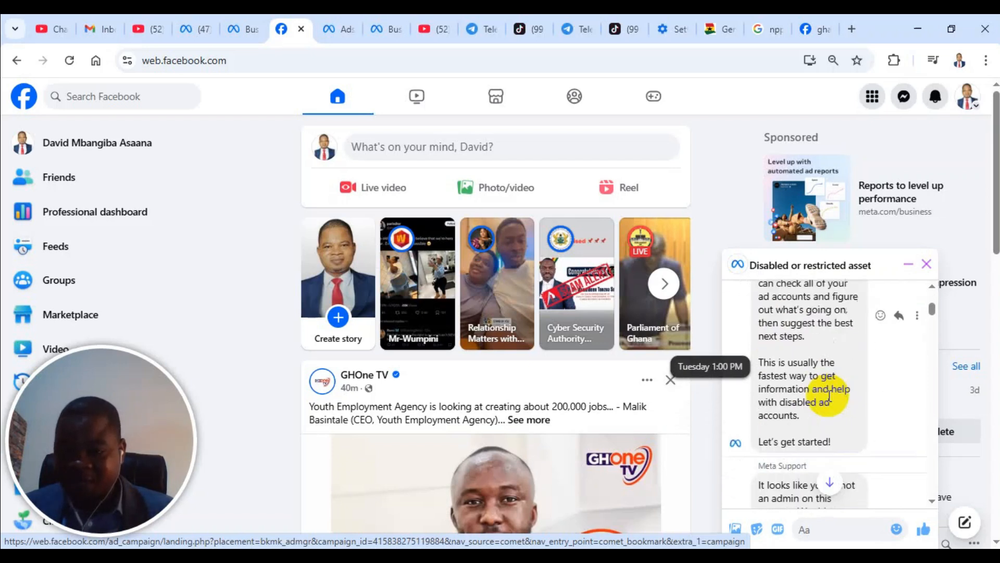
scroll(up, 3)
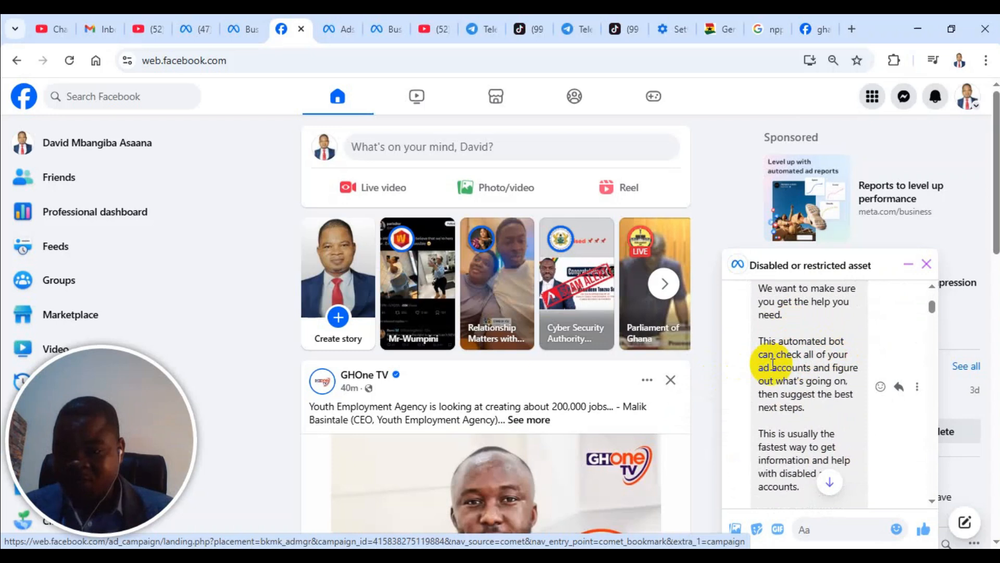
scroll(down, 3)
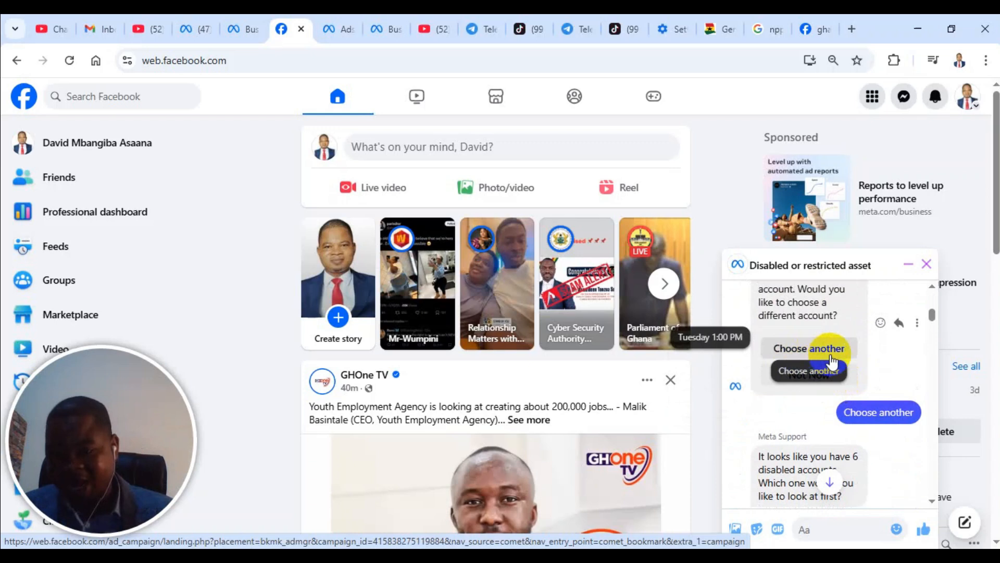
mouse_move(809, 374)
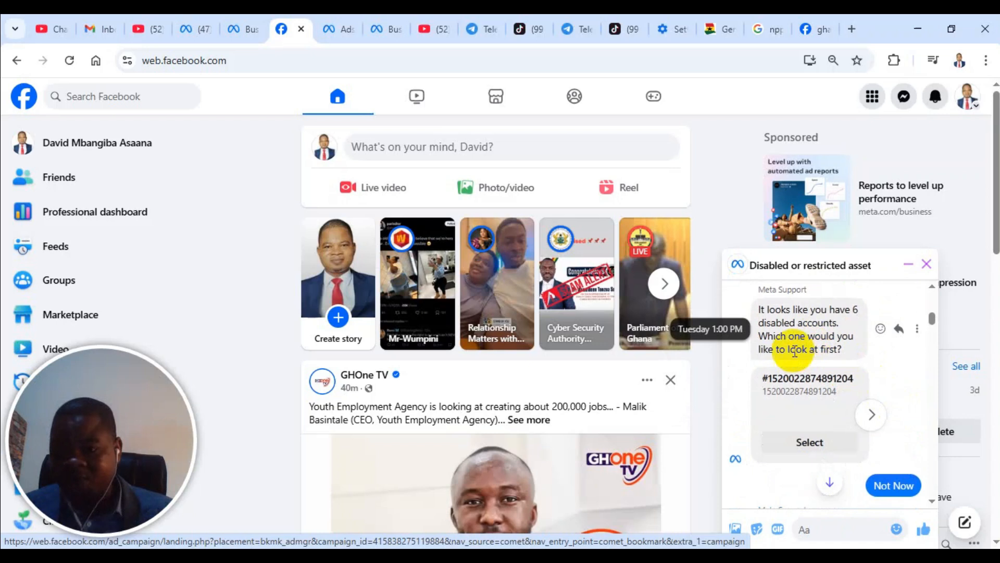
- Skip the disabled ad account choice and request a human agent, who joins with a case ID
scroll(down, 3)
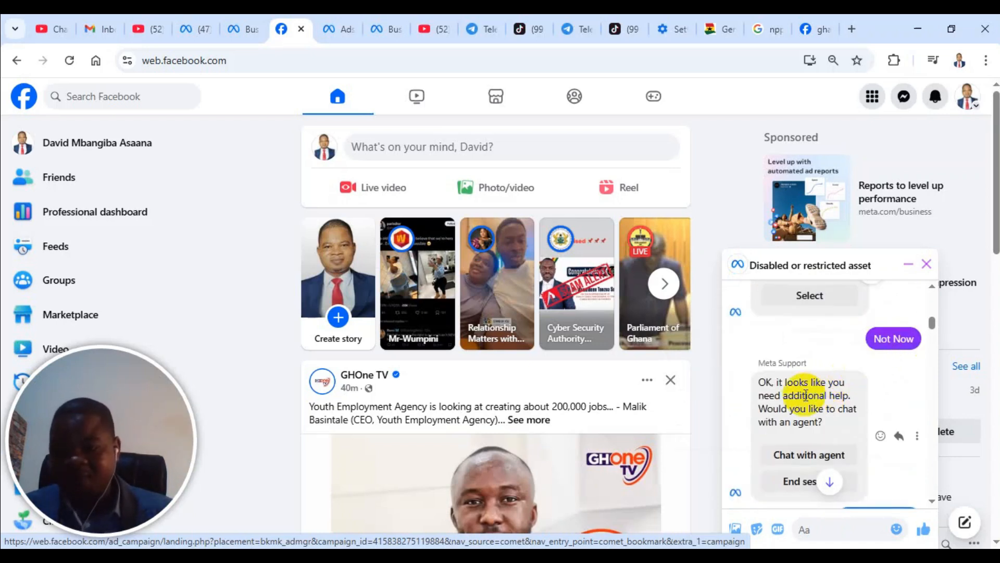
click(808, 454)
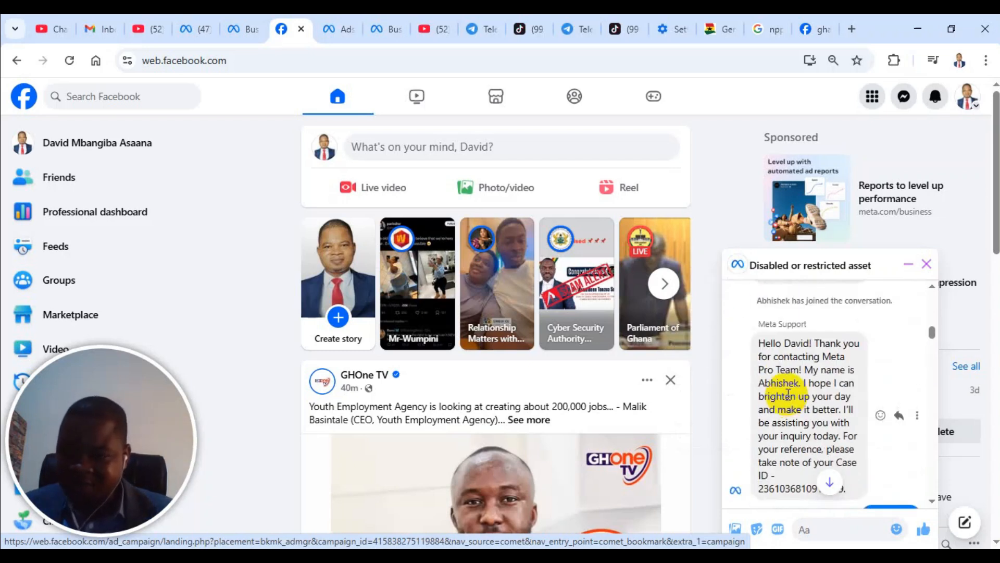
scroll(up, 3)
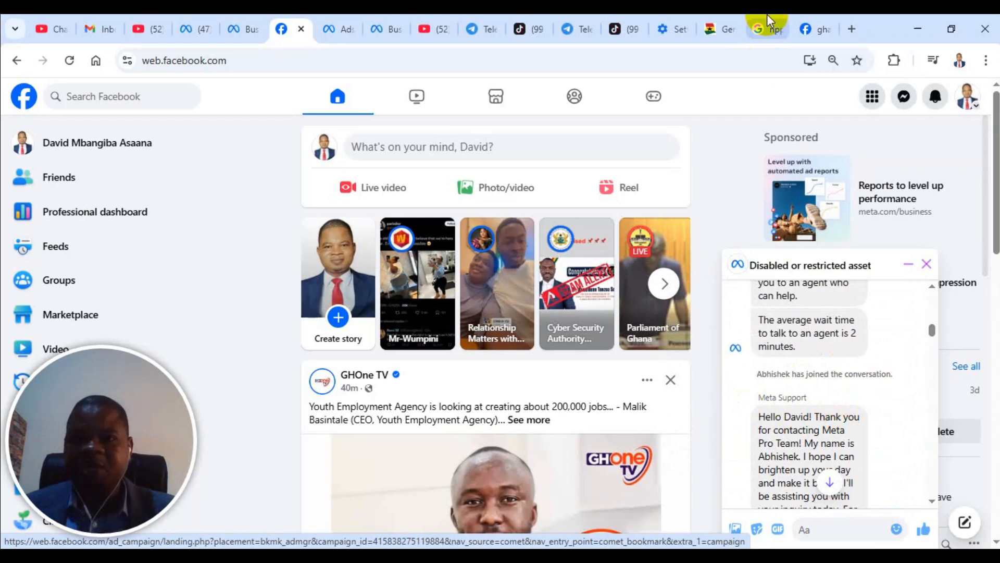
mouse_move(242, 29)
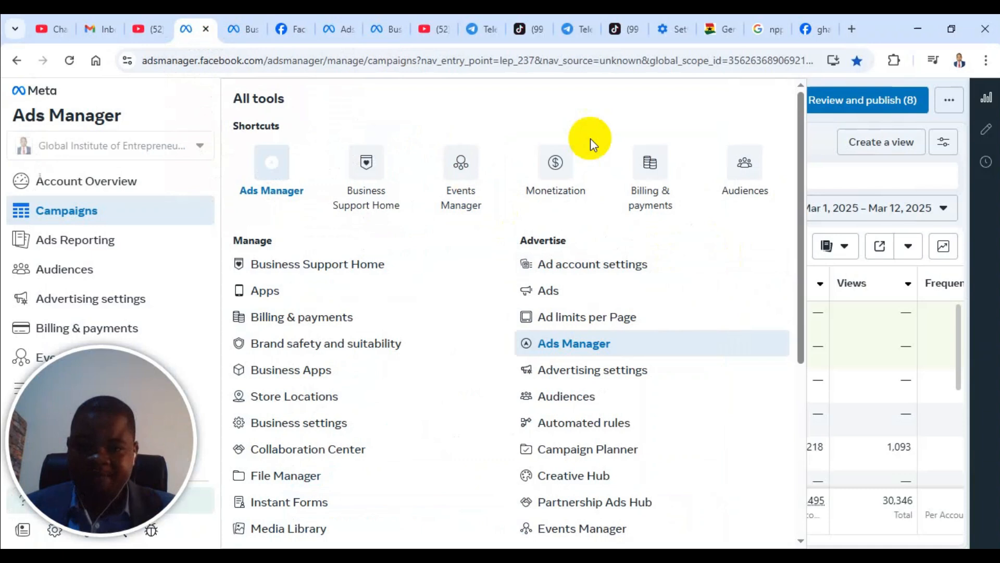
- Move through Business Support Home to the Facebook search results for GhanaWeb
click(316, 264)
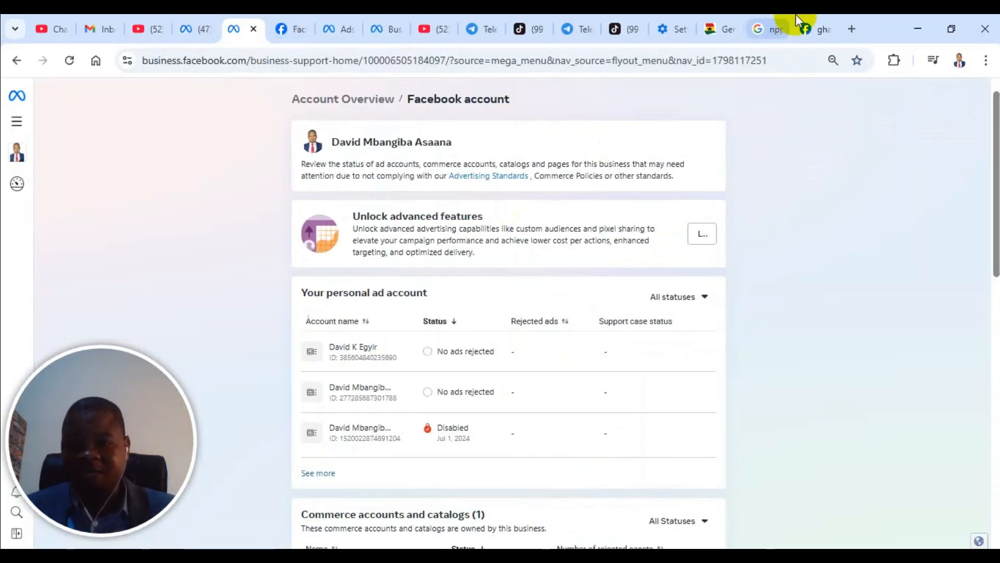
click(805, 29)
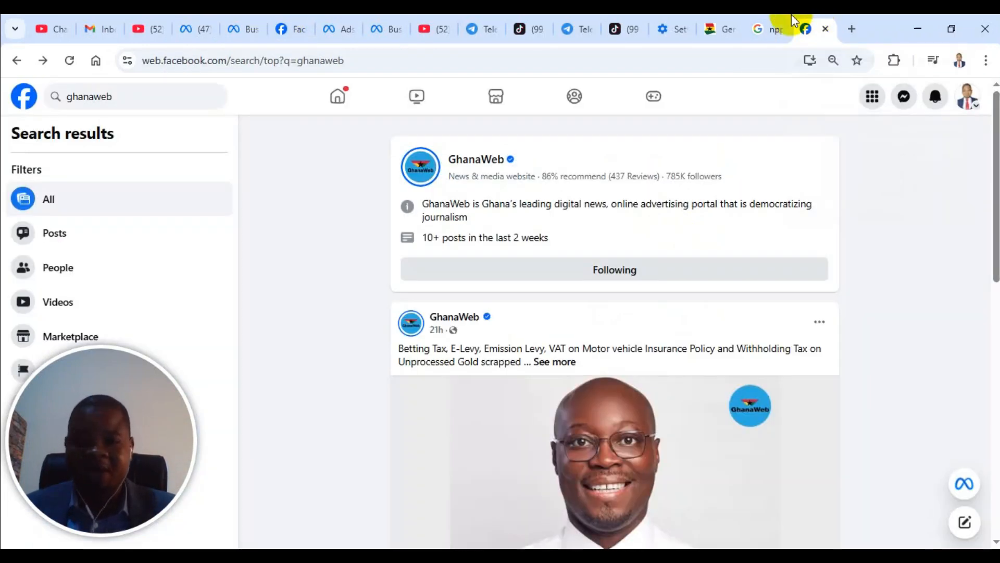